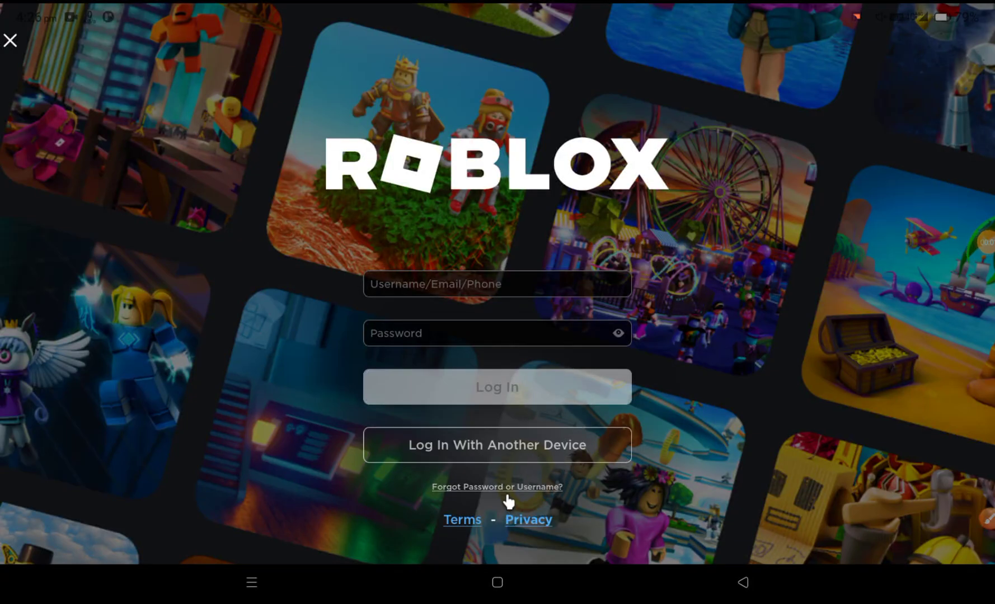
Tap 'Forgot Password or Username?' on the Roblox login screen.
click(497, 487)
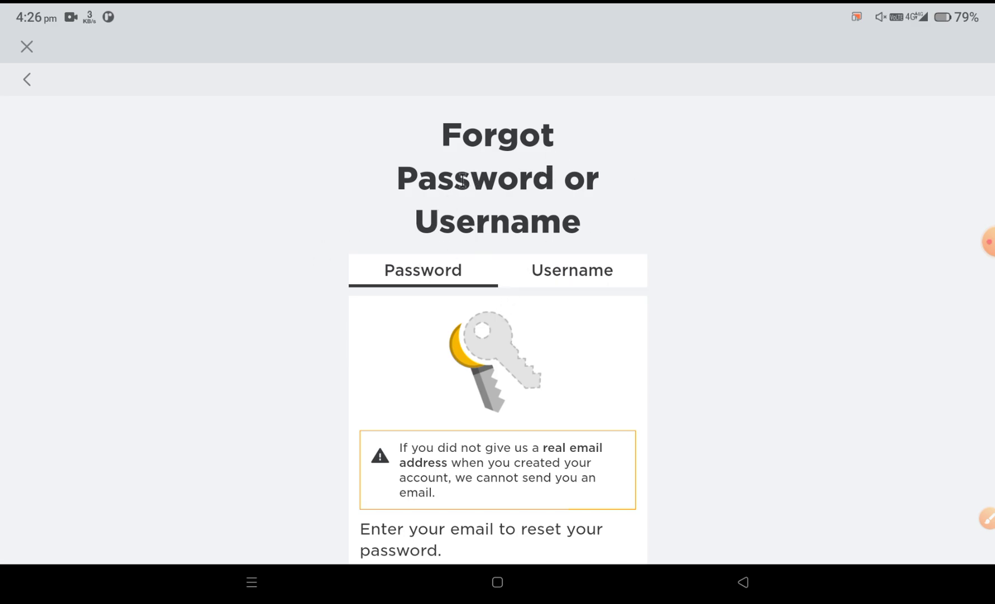
scroll(down, 3)
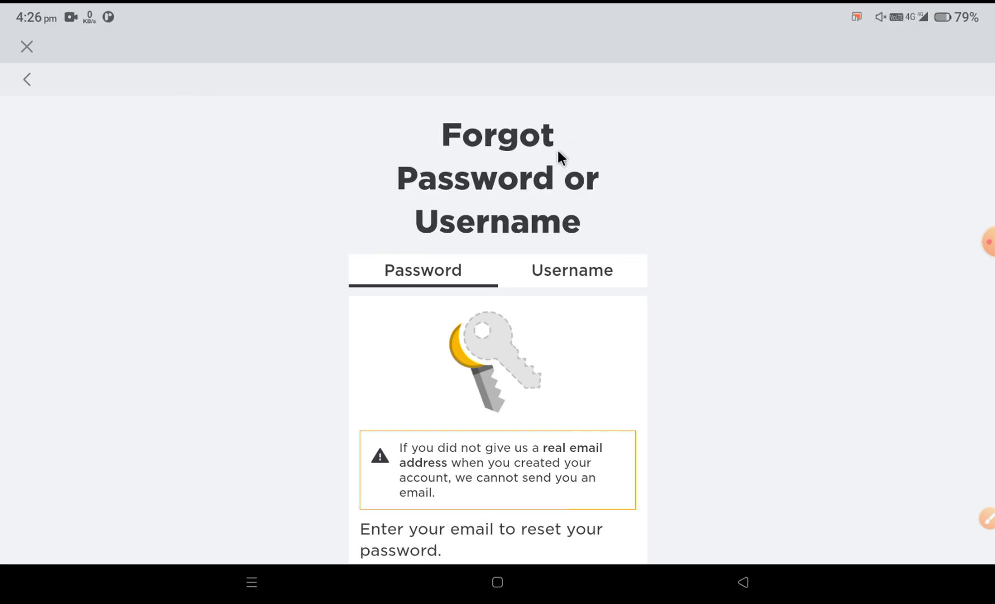
mouse_move(388, 170)
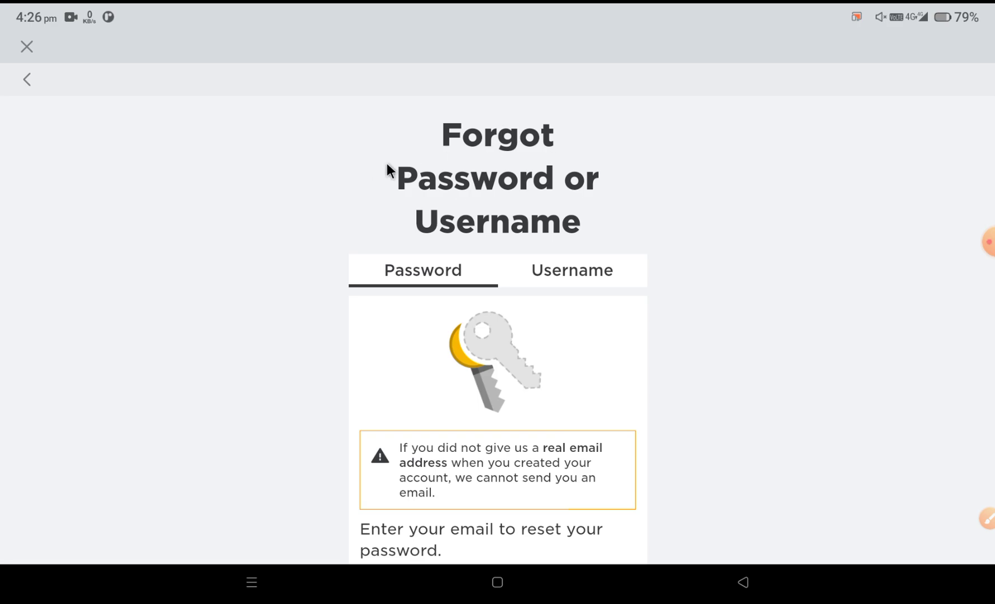
mouse_move(988, 171)
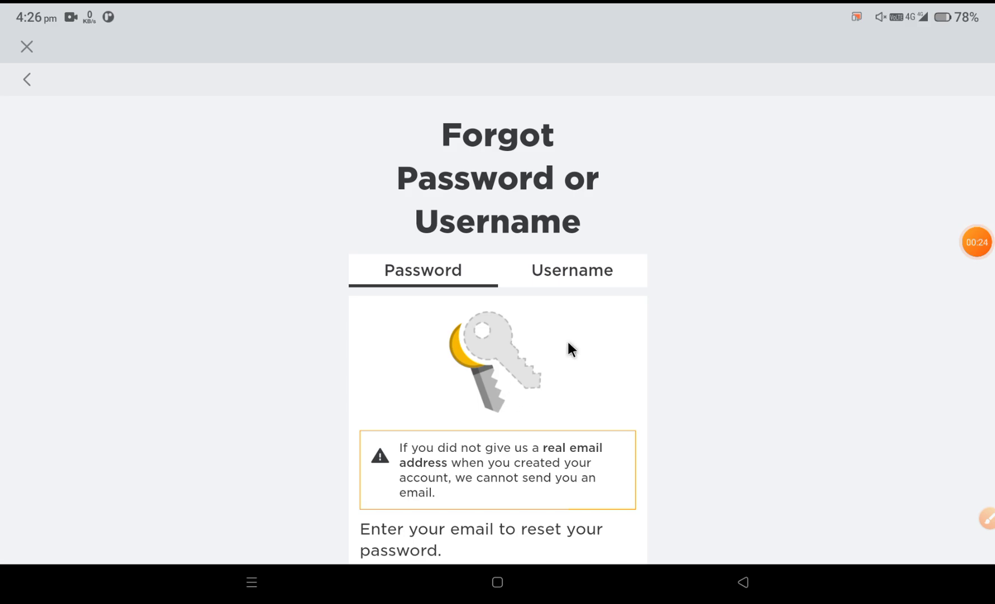
Scroll the Password tab to reveal the Email field, Submit and 'Use phone number' link.
scroll(down, 3)
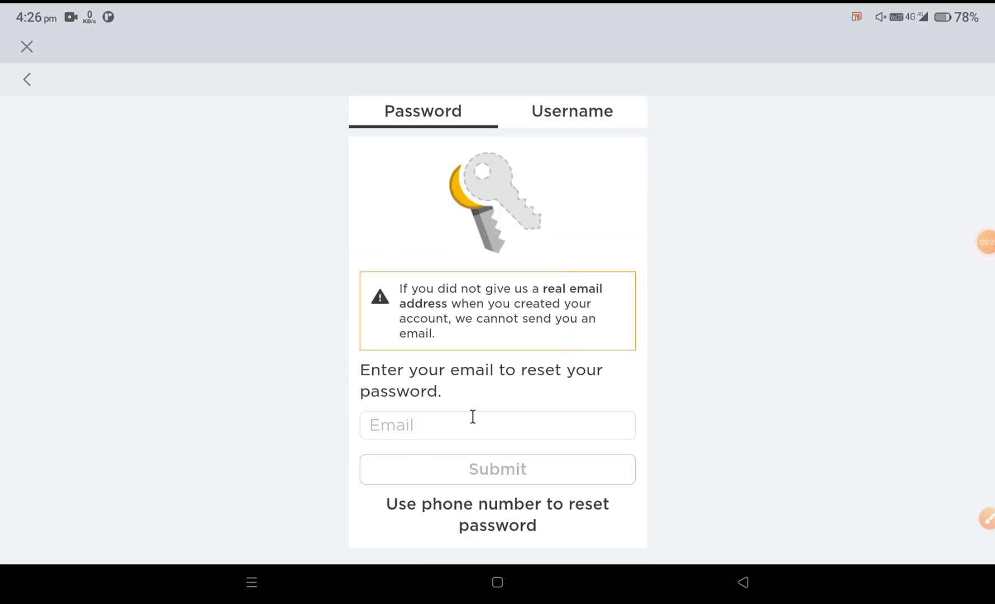
click(497, 425)
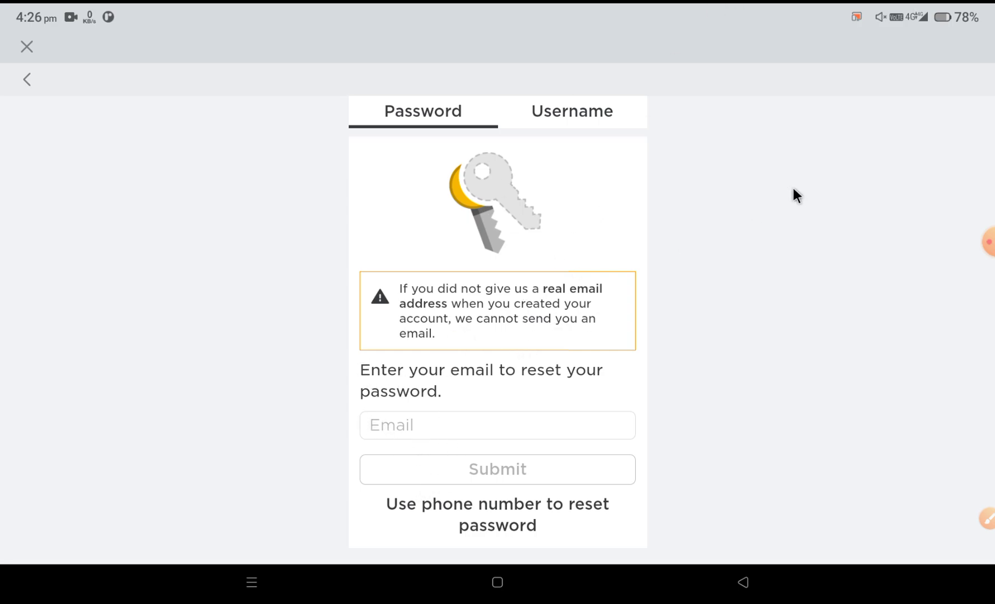
mouse_move(517, 166)
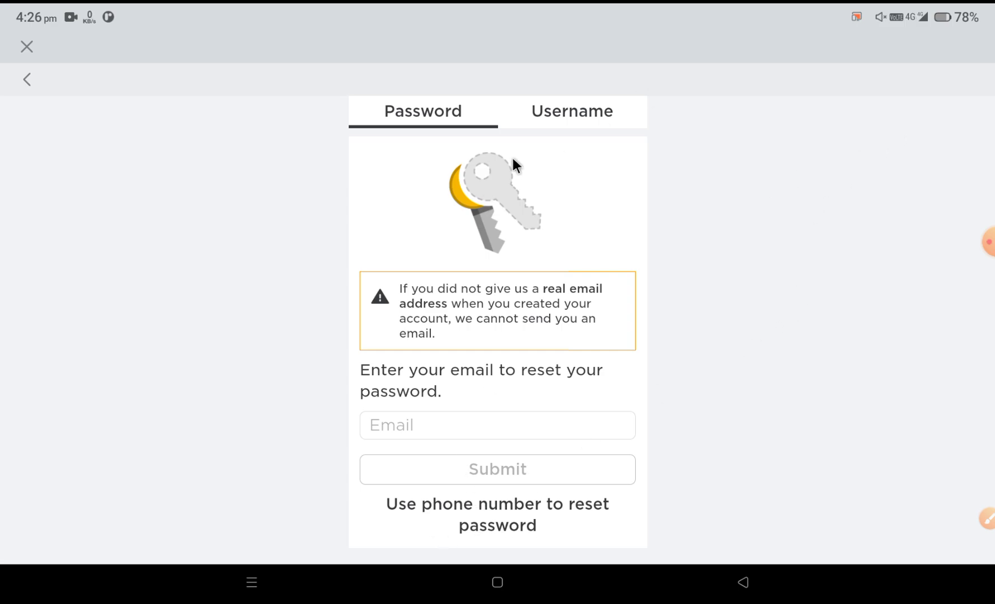
scroll(down, 3)
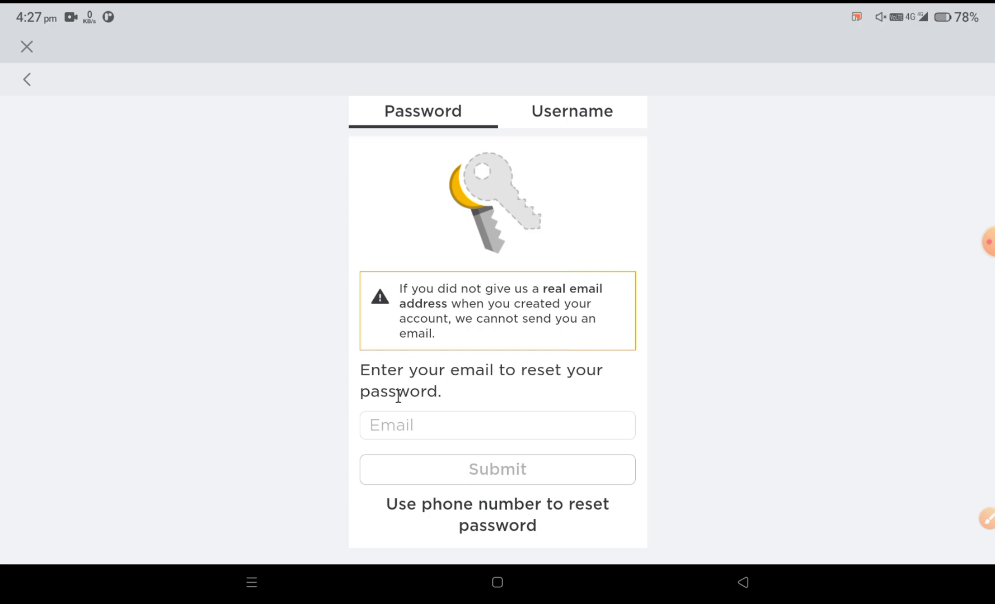
mouse_move(916, 268)
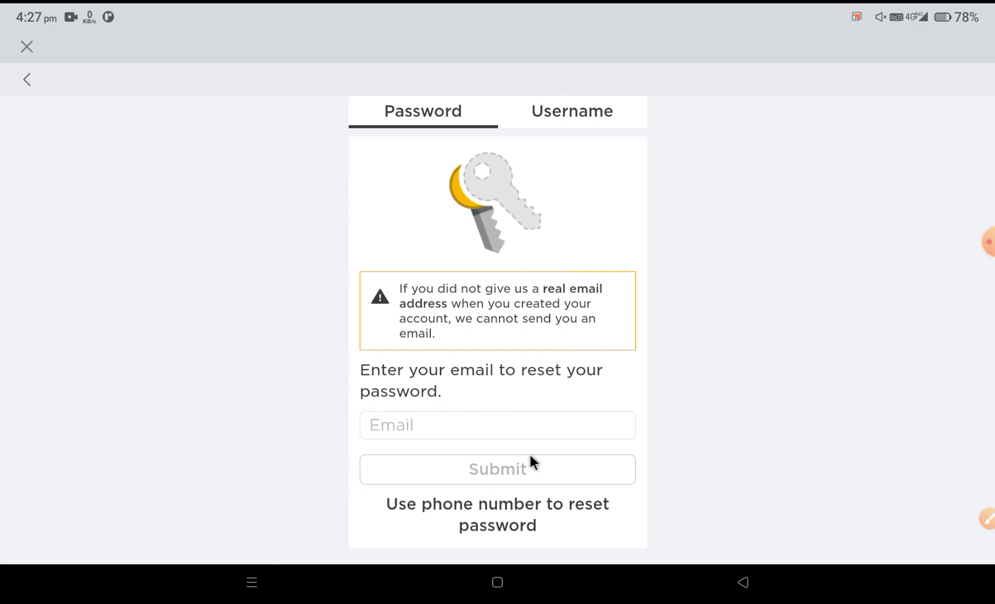
mouse_move(939, 563)
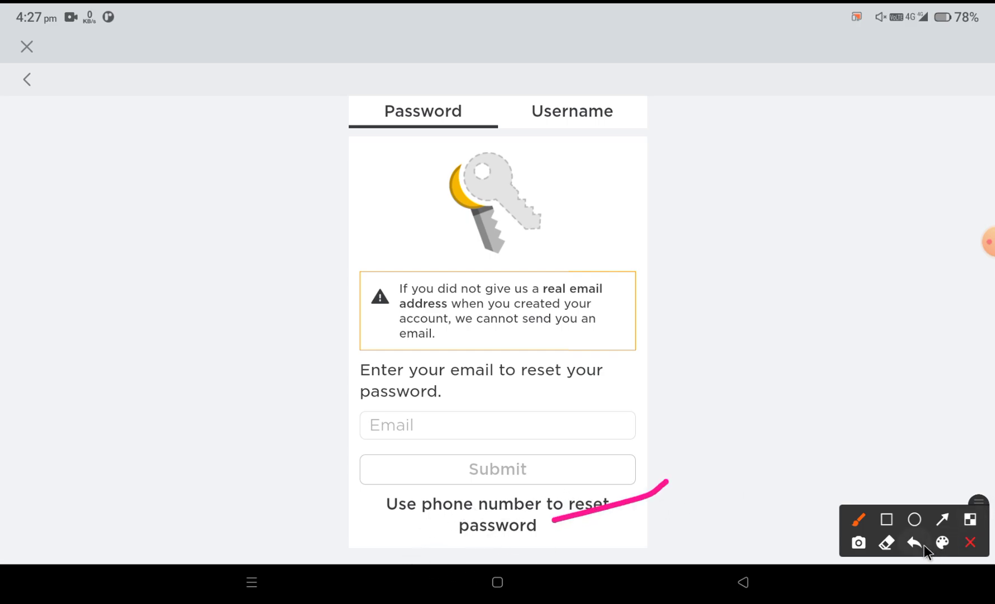
click(914, 543)
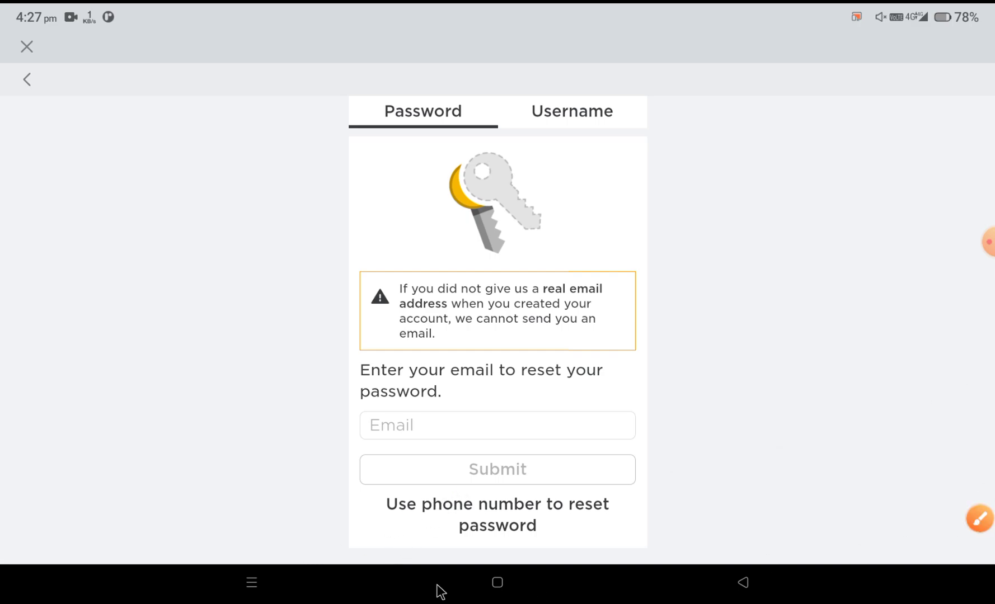
click(497, 515)
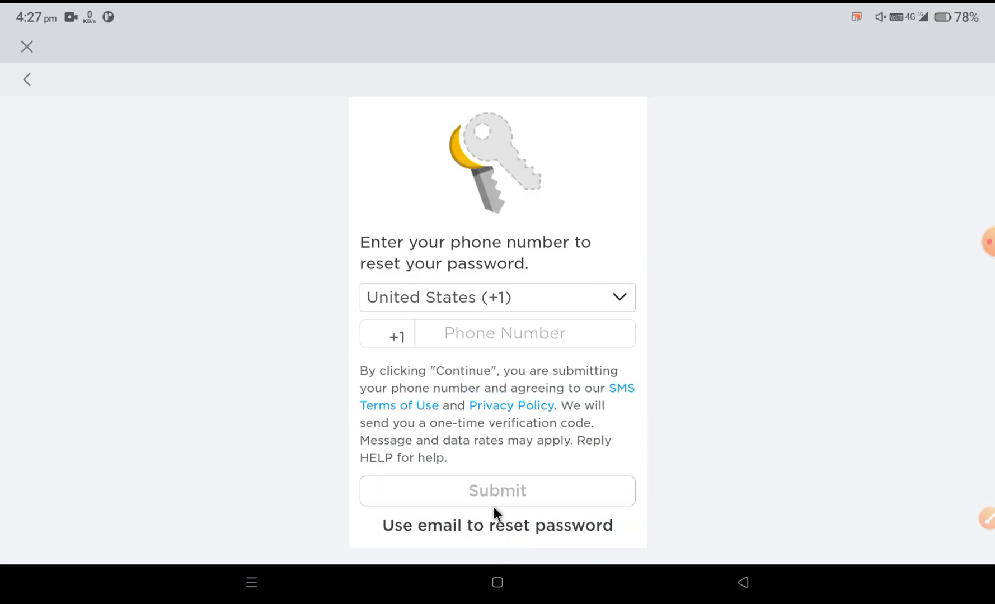
mouse_move(377, 309)
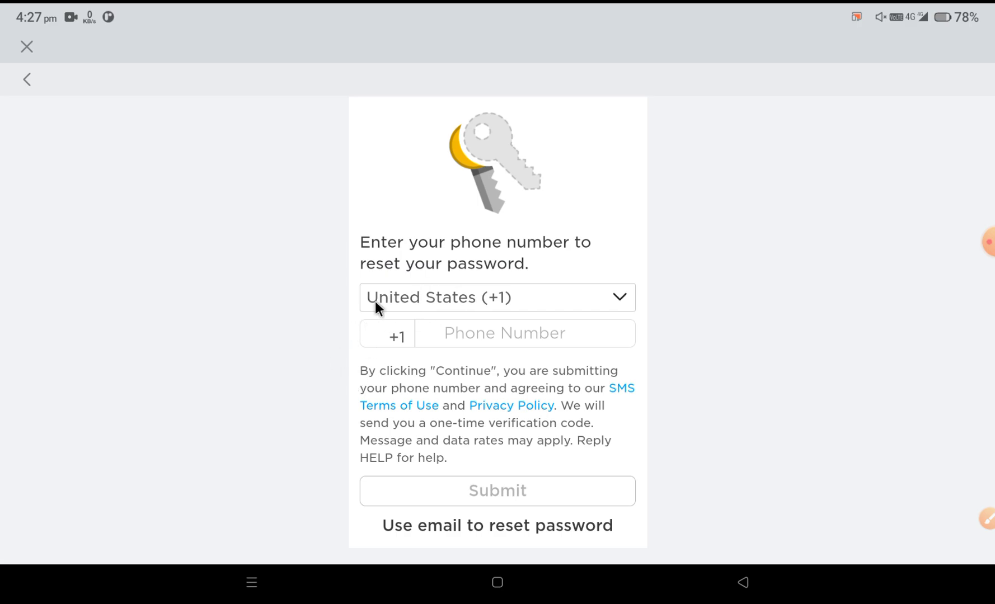
mouse_move(597, 200)
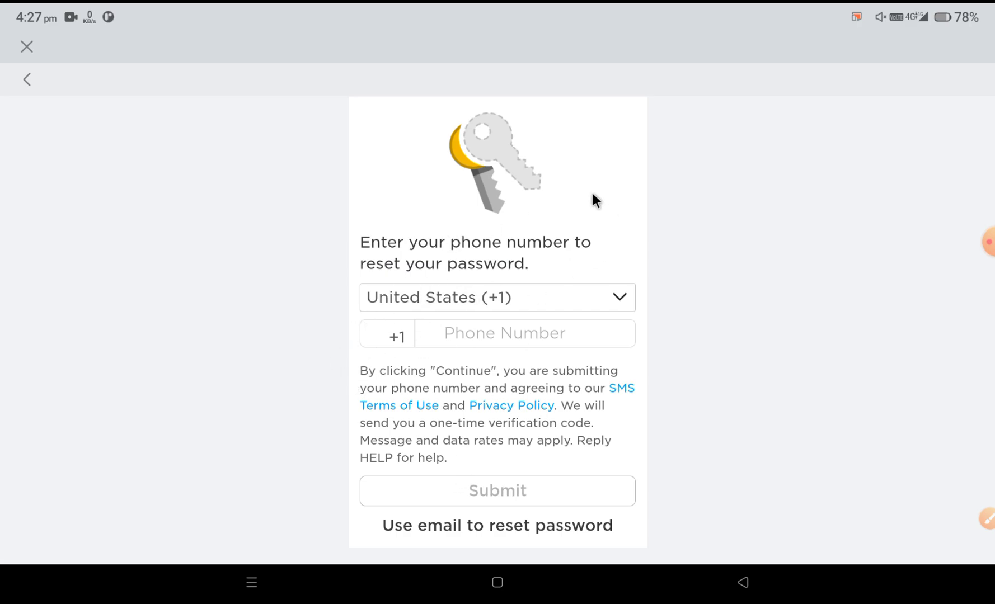
mouse_move(513, 13)
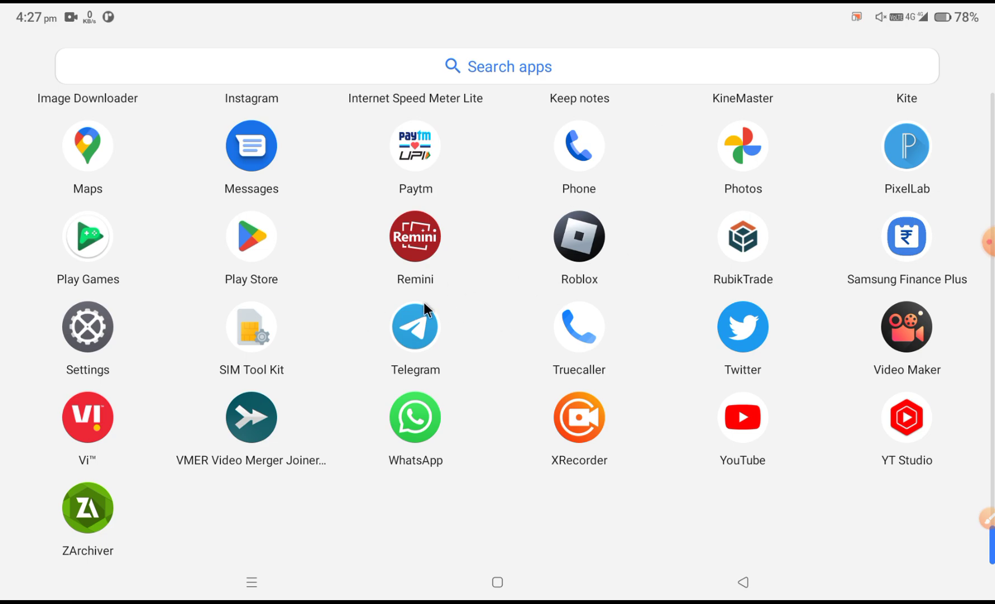
mouse_move(578, 237)
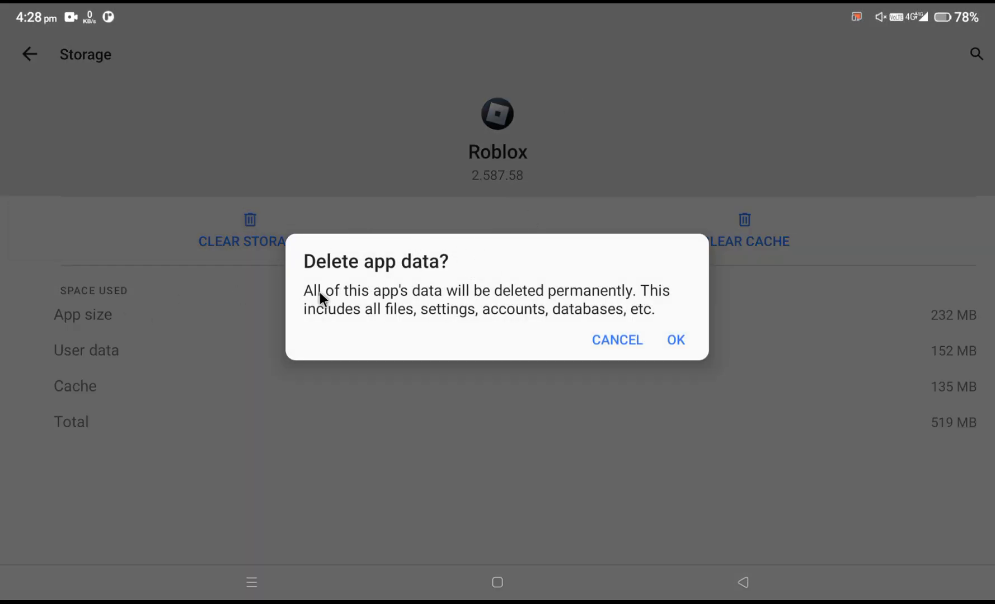
mouse_move(358, 293)
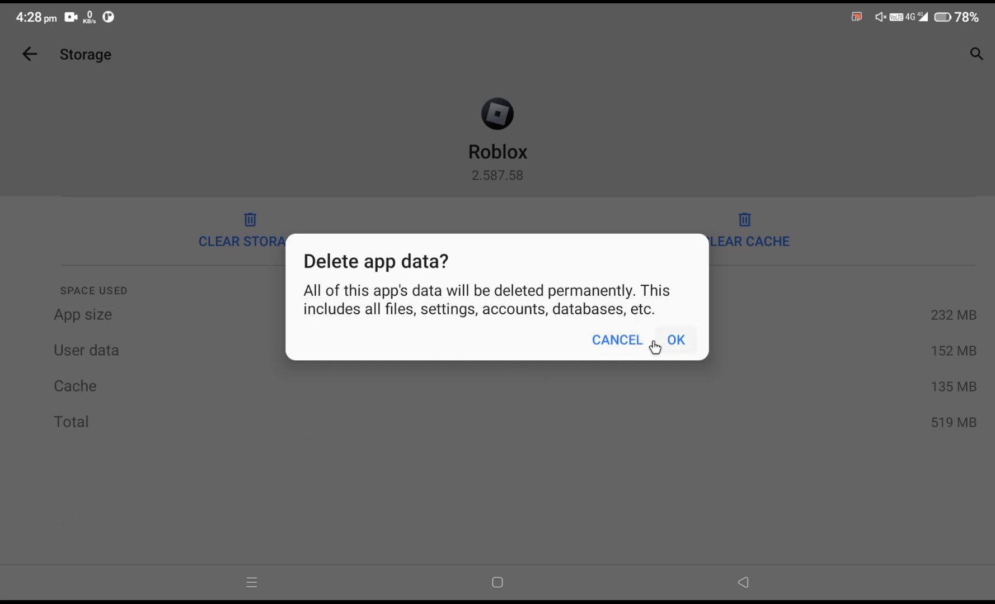
Confirm OK in the 'Delete app data?' dialog to wipe Roblox's storage.
click(674, 340)
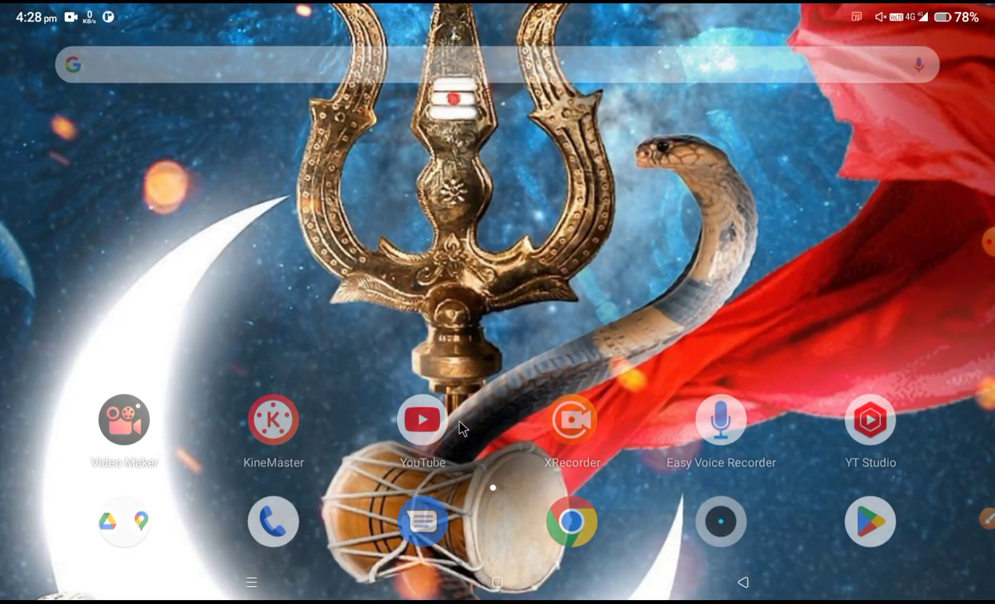
Swipe up from the home screen to open the app drawer.
scroll(up, 3)
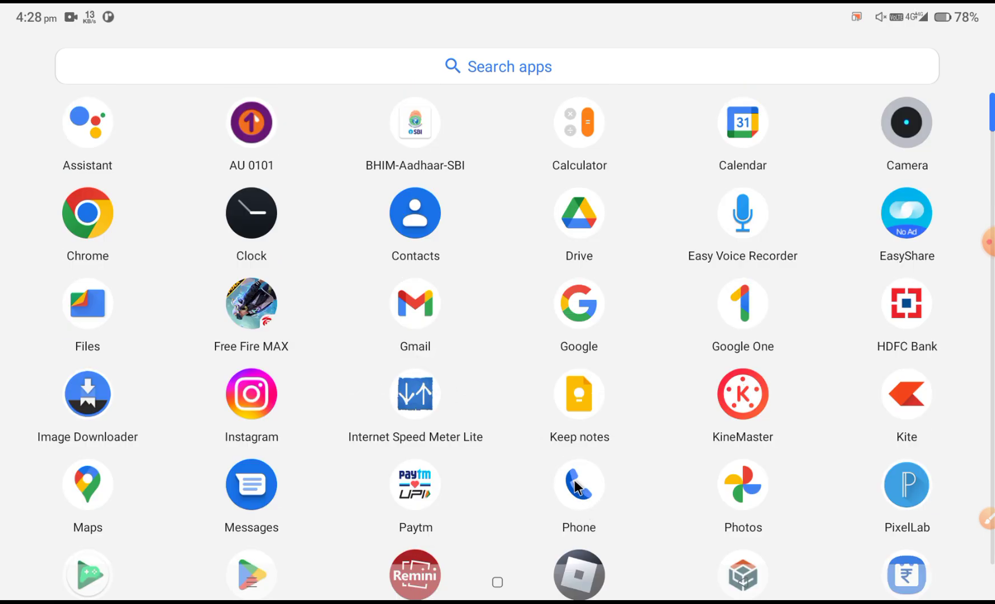
mouse_move(596, 448)
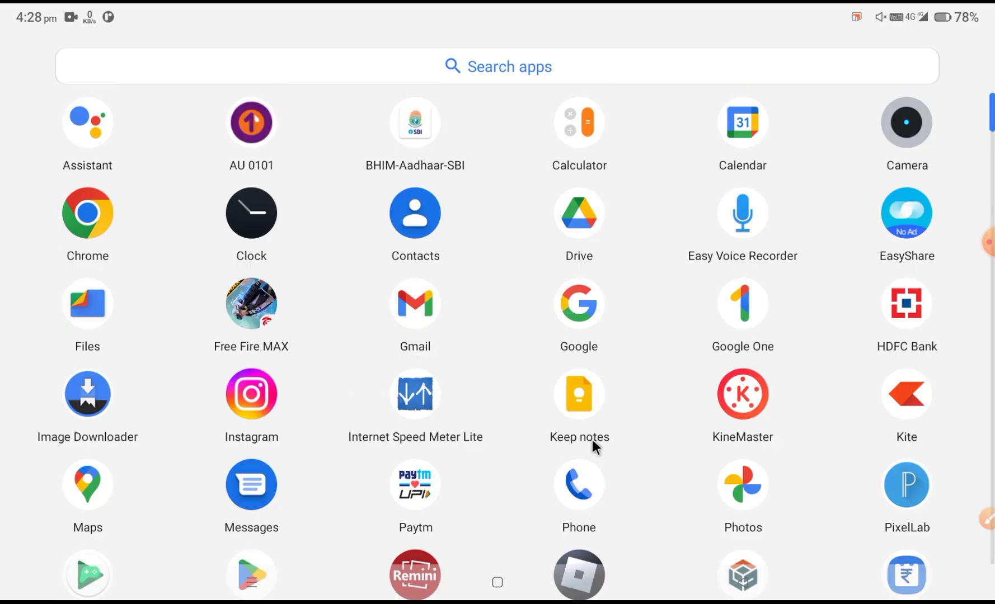